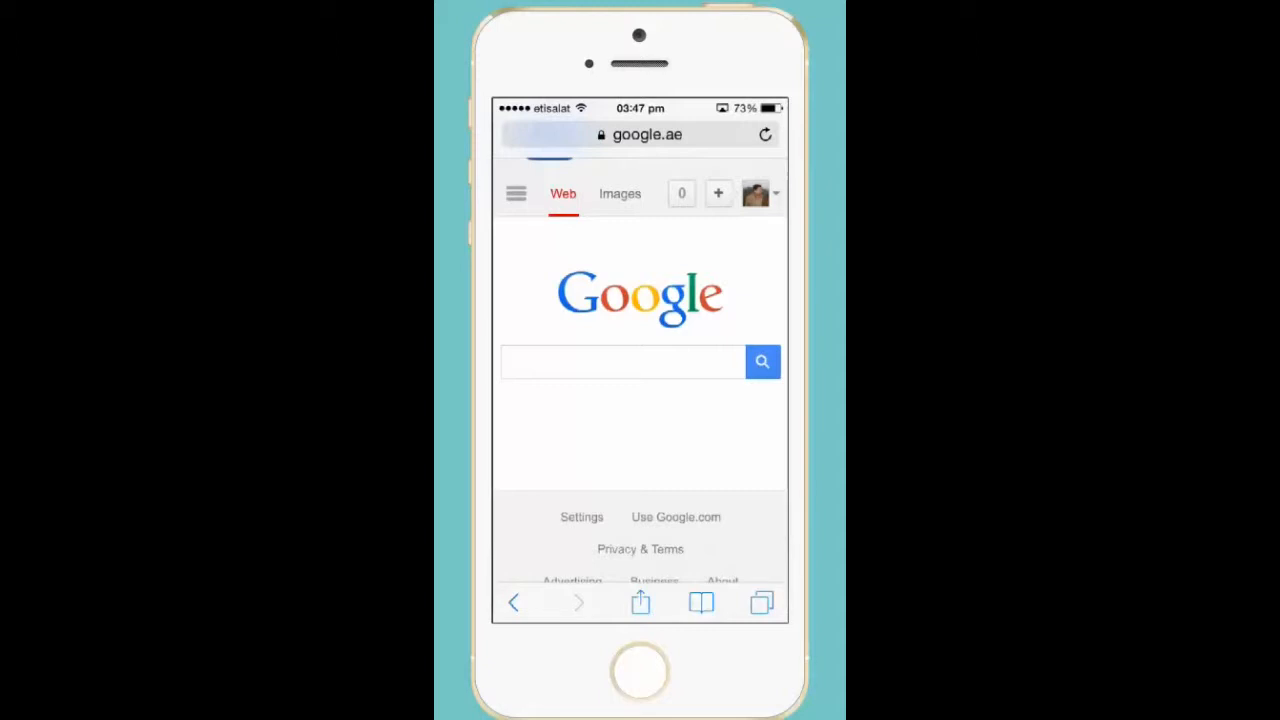
# Show Safari's Bookmarks list with Favourites, History and saved sites.
pyautogui.click(700, 602)
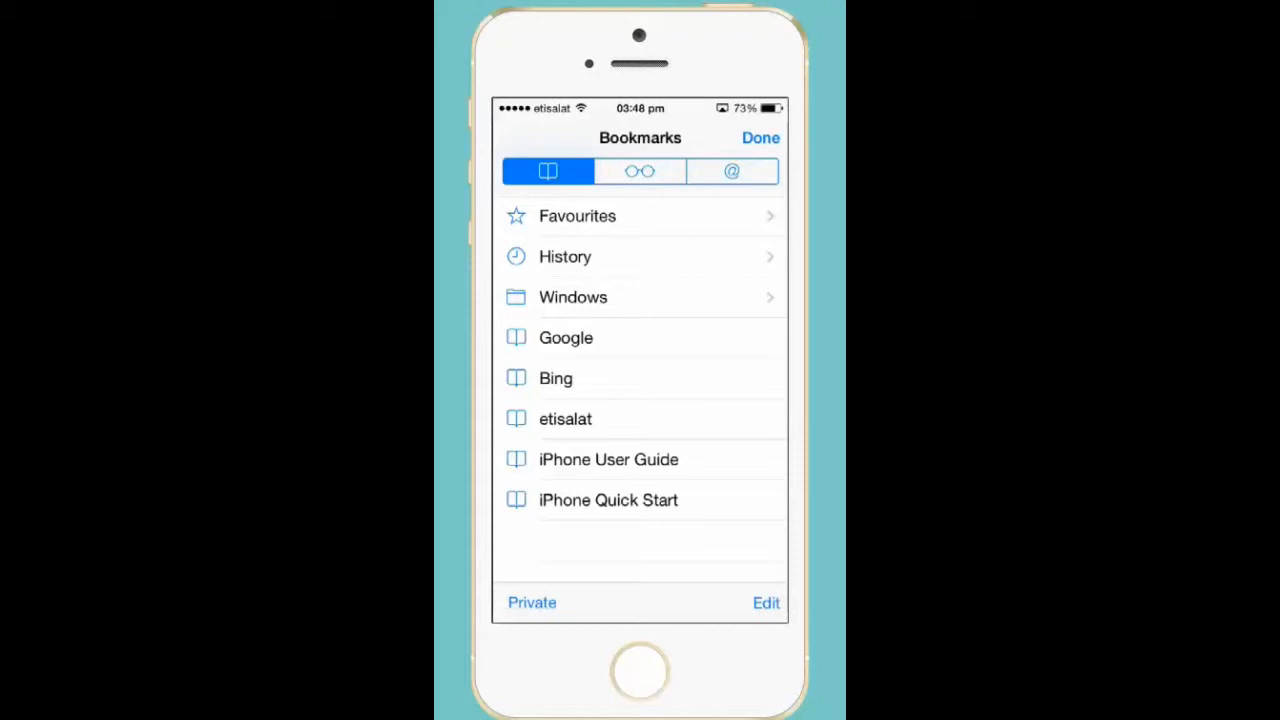
# Add a new bookmarks folder titled 'Kundan' at the top of the list.
pyautogui.click(764, 602)
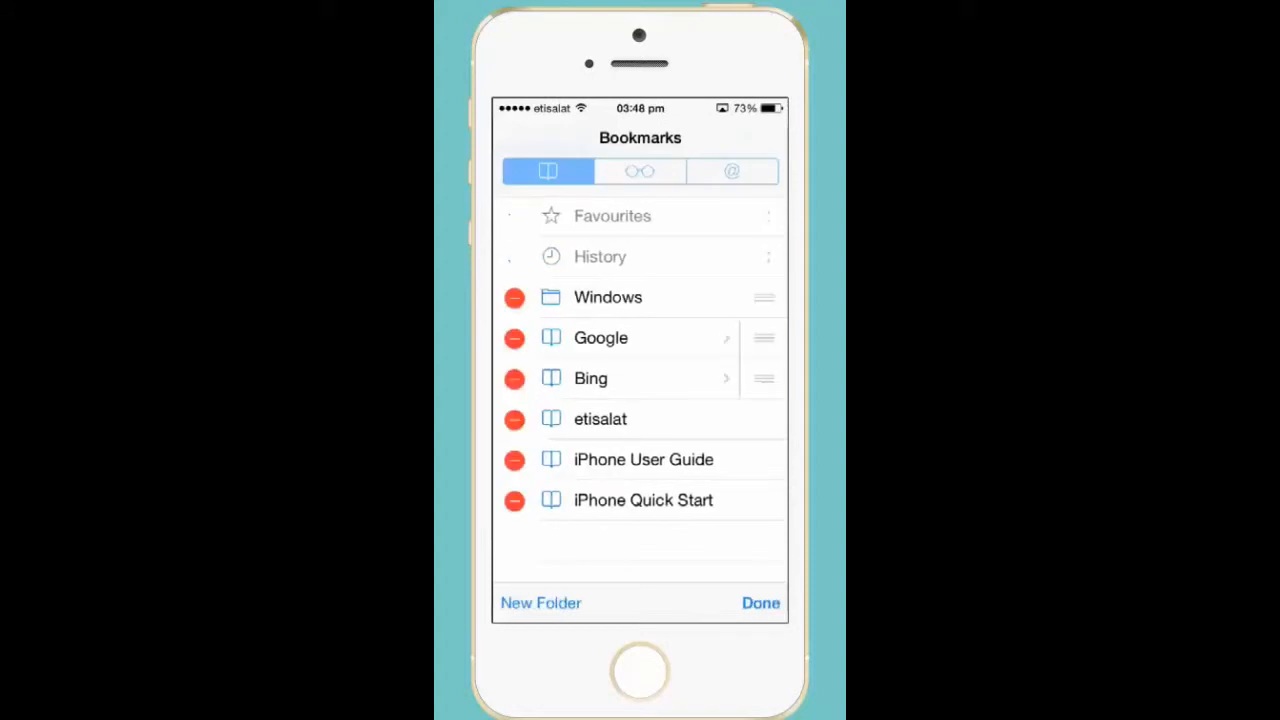
pyautogui.click(540, 602)
pyautogui.write('Ku')
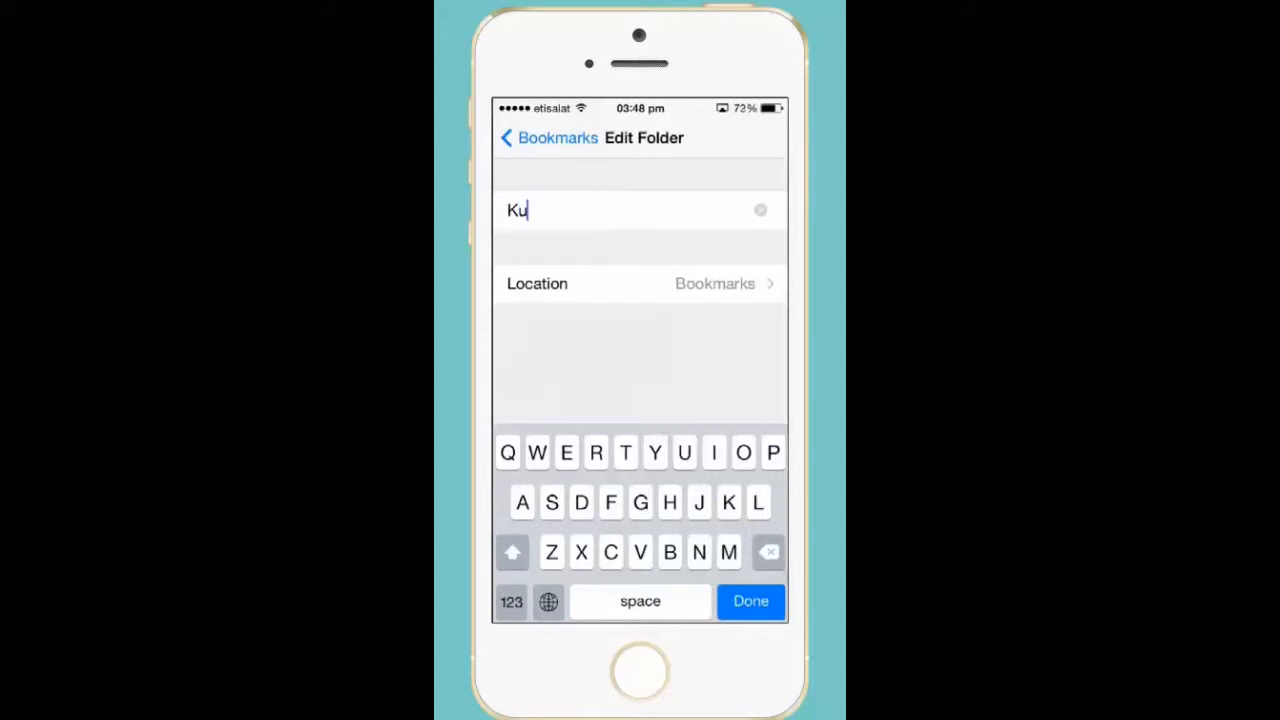
pyautogui.write('ndan')
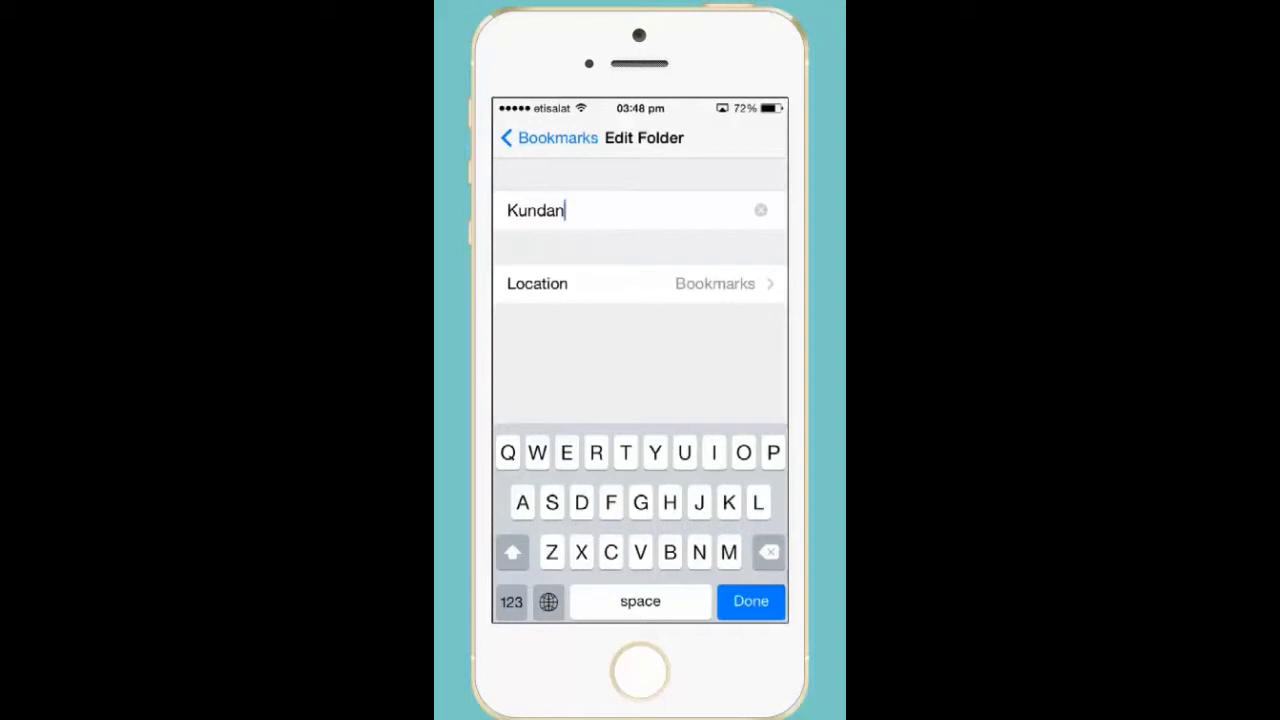
pyautogui.click(640, 284)
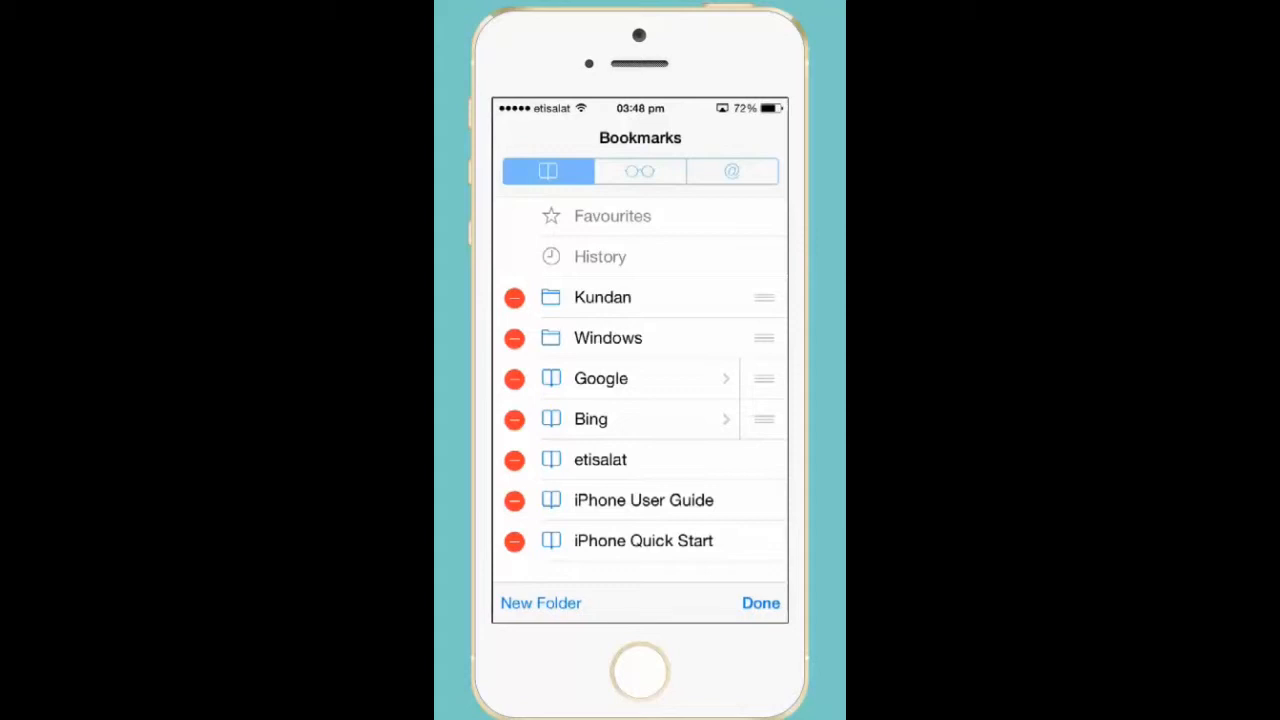
# Finish editing bookmarks and return to the Google homepage.
pyautogui.click(760, 602)
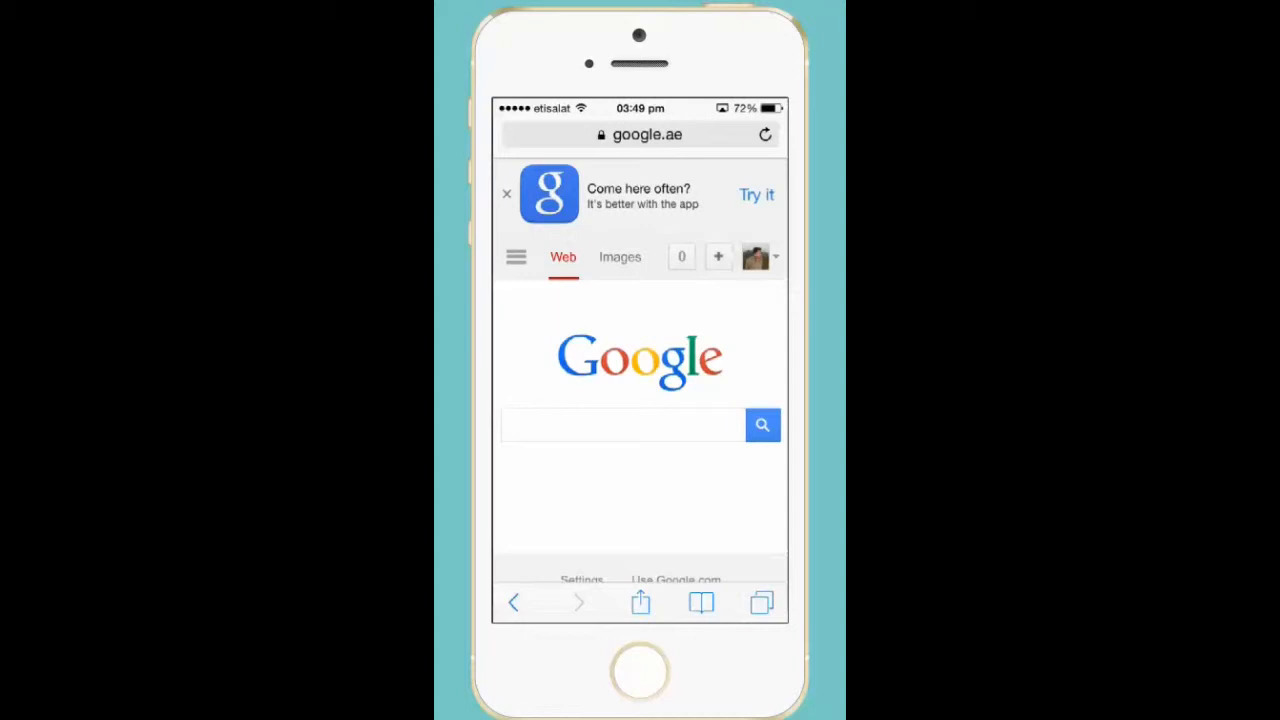
# Bookmark the Google page into the Kundan folder via the share sheet.
pyautogui.click(640, 602)
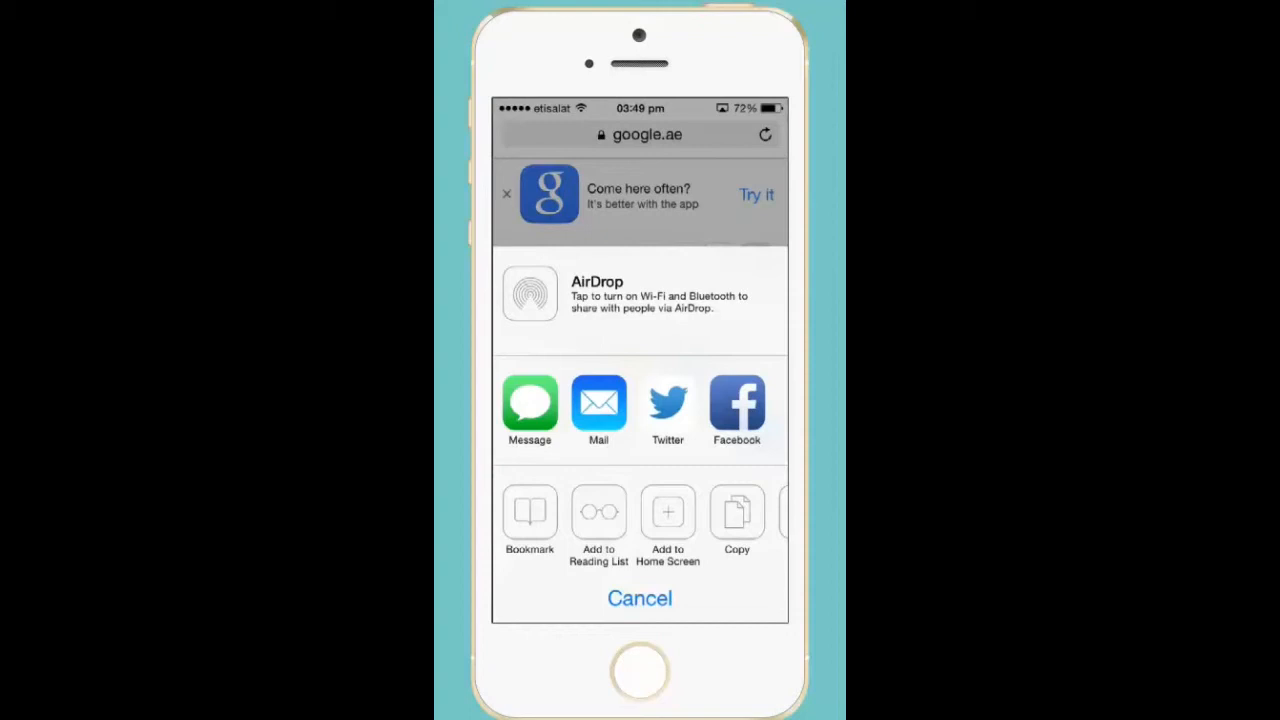
pyautogui.click(528, 510)
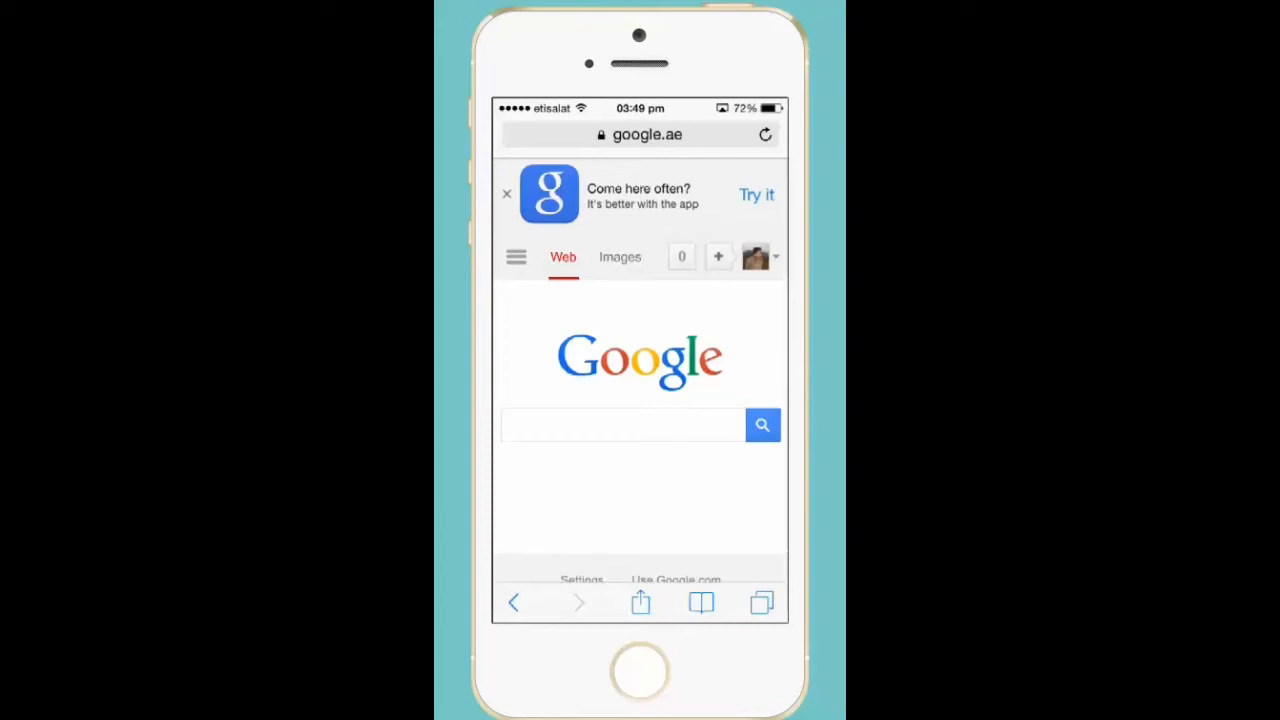
# Reopen Bookmarks and show the Google bookmark inside the Kundan folder.
pyautogui.click(700, 600)
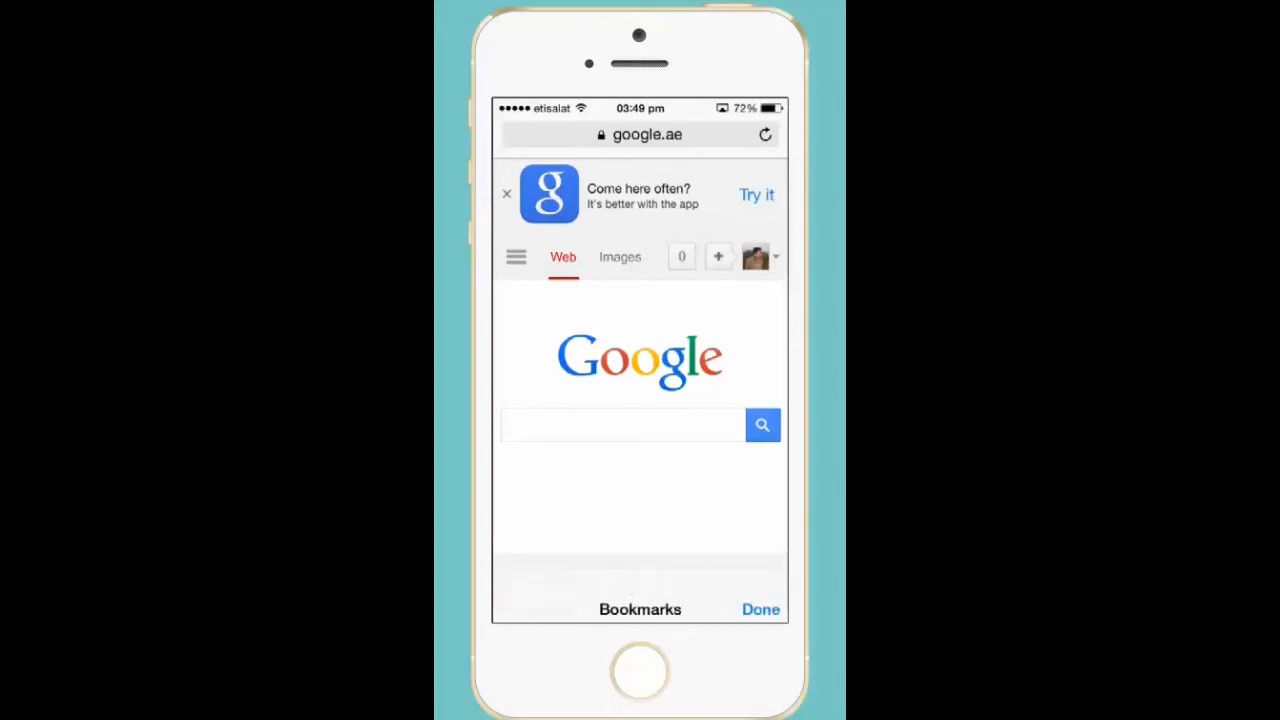
pyautogui.click(640, 608)
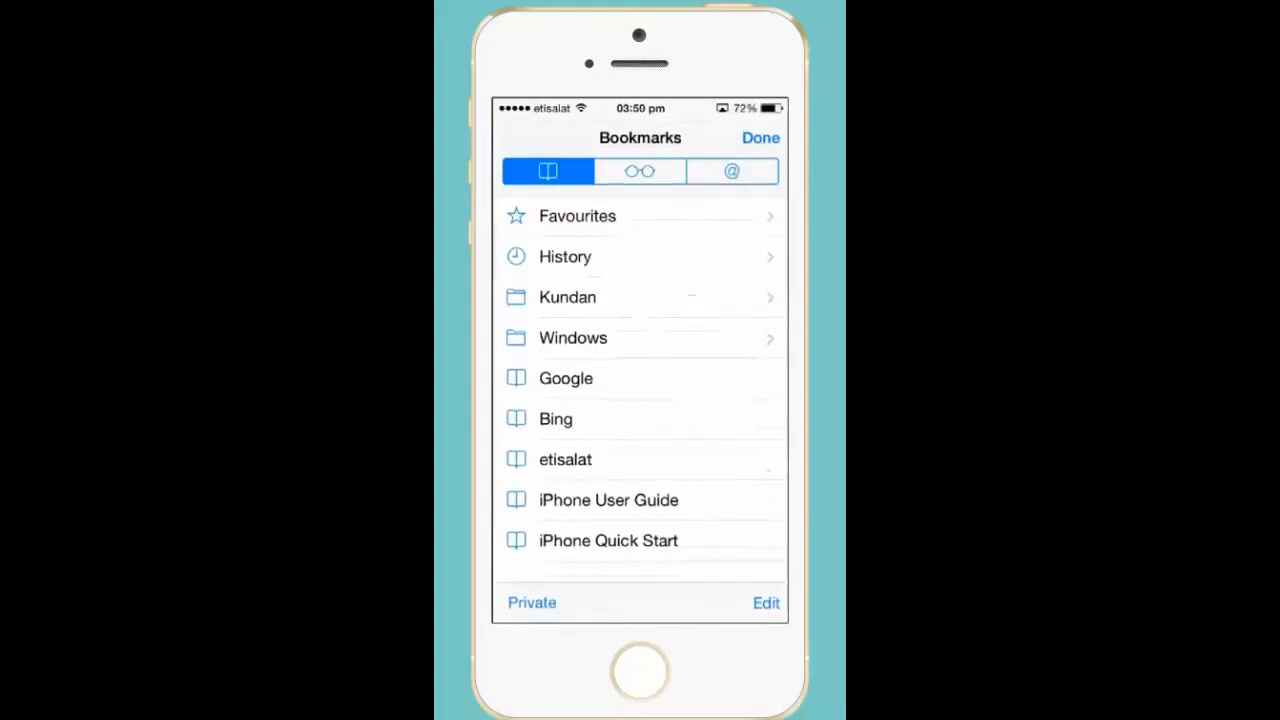
pyautogui.click(568, 296)
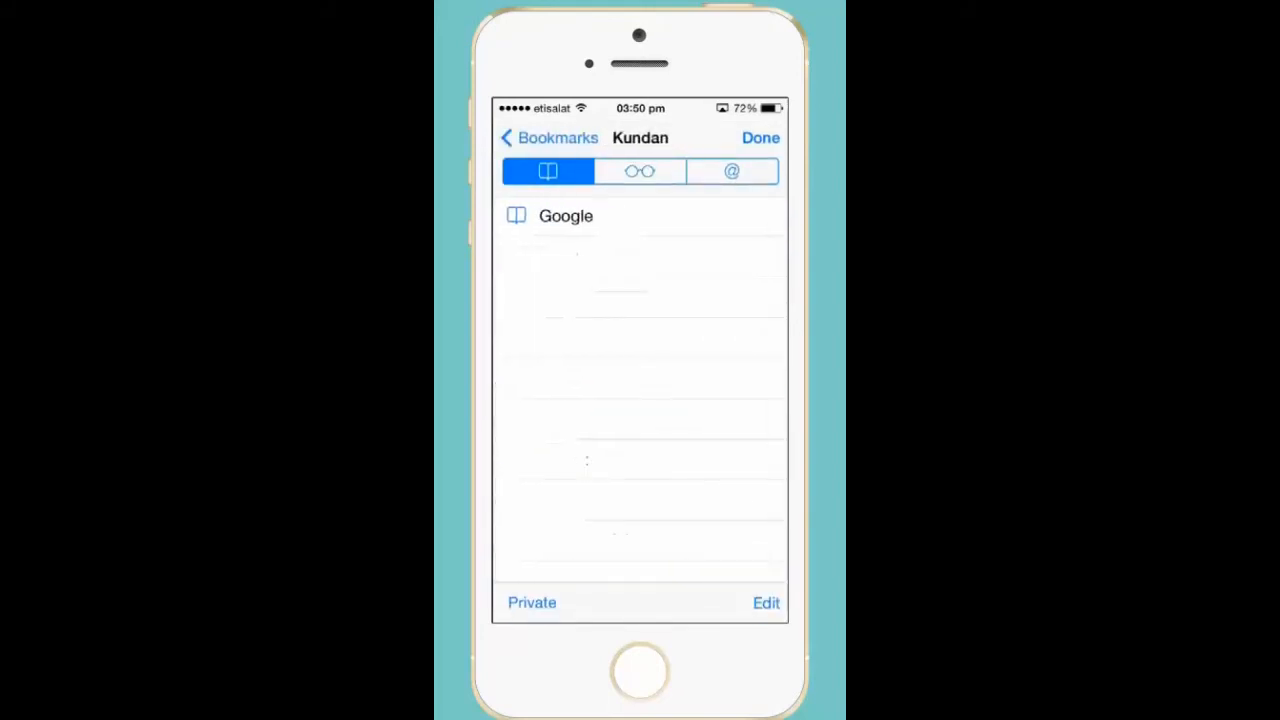